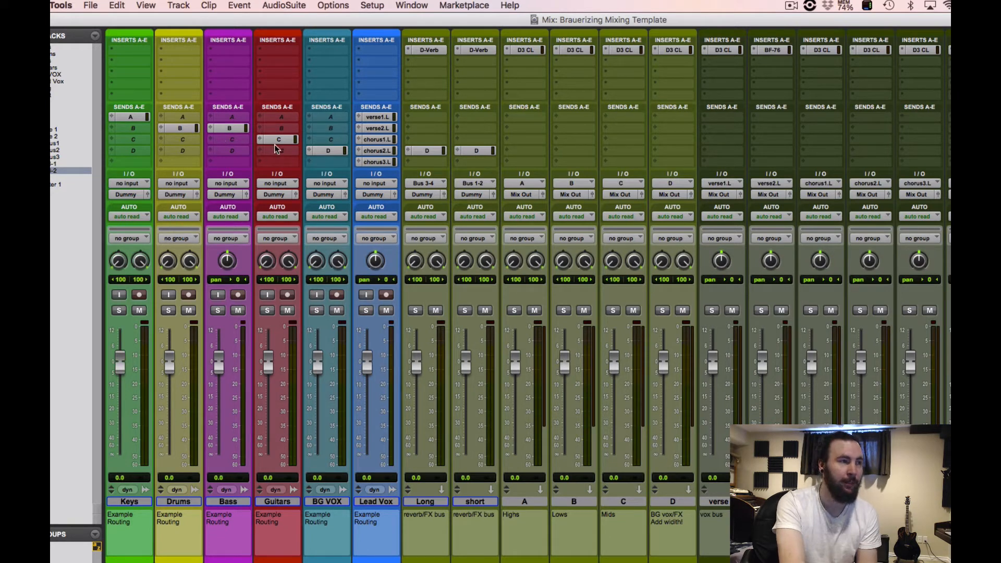
mouse_move(329, 157)
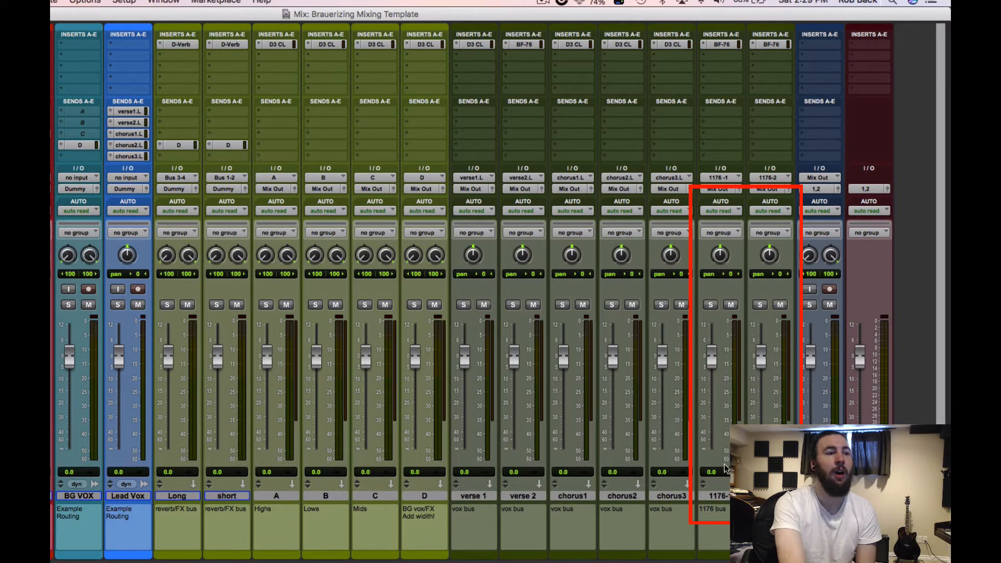
mouse_move(219, 89)
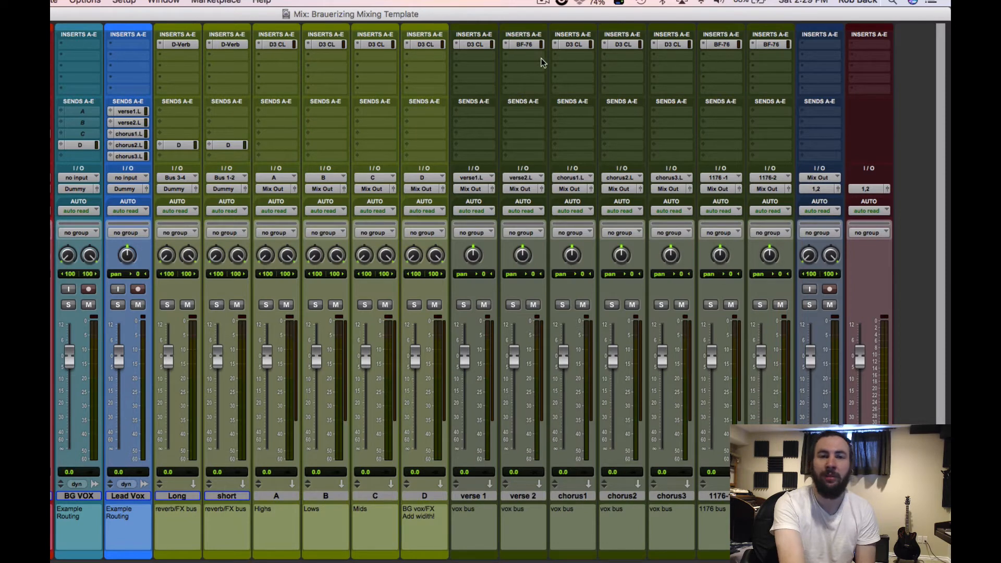
mouse_move(592, 61)
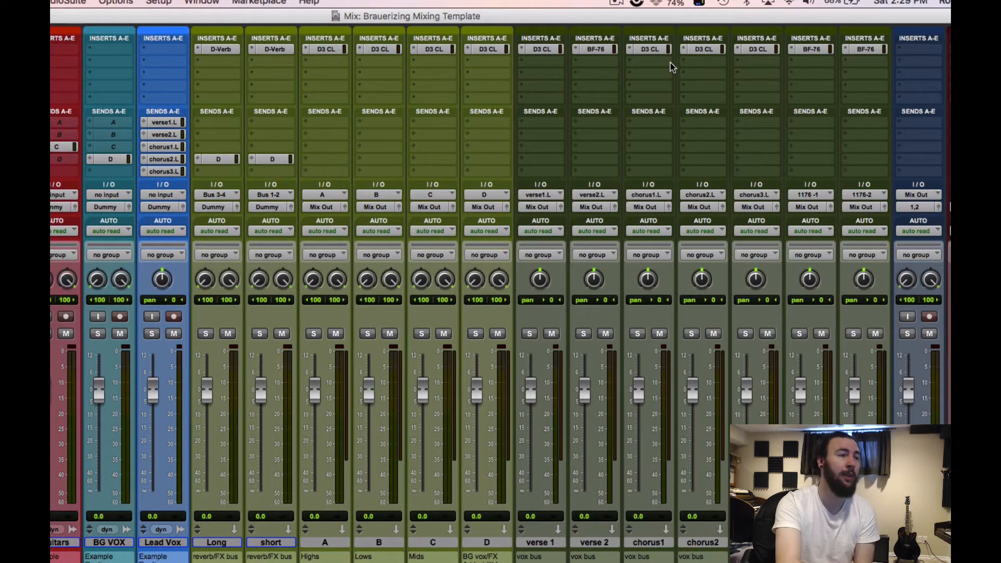
scroll(left, 3)
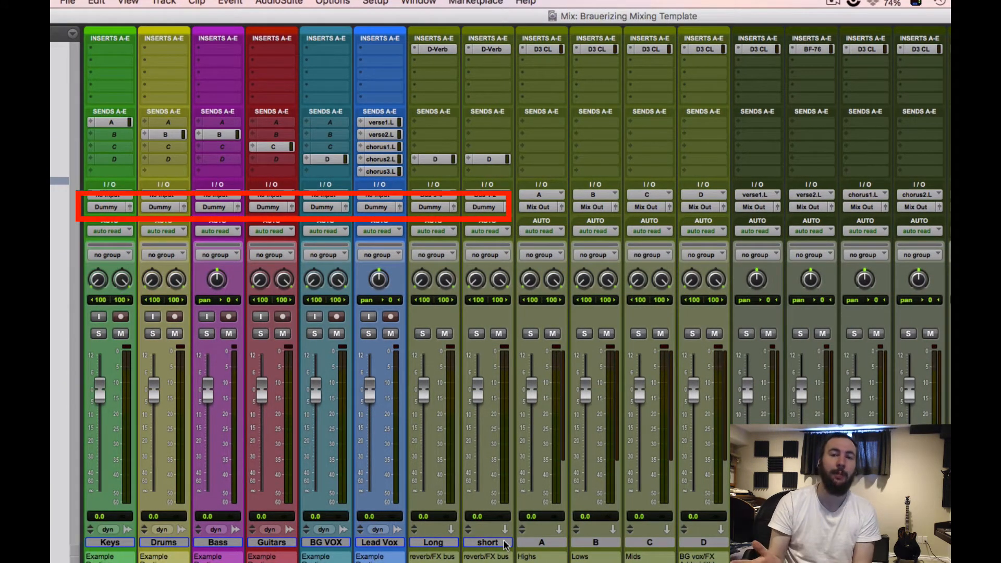
mouse_move(487, 543)
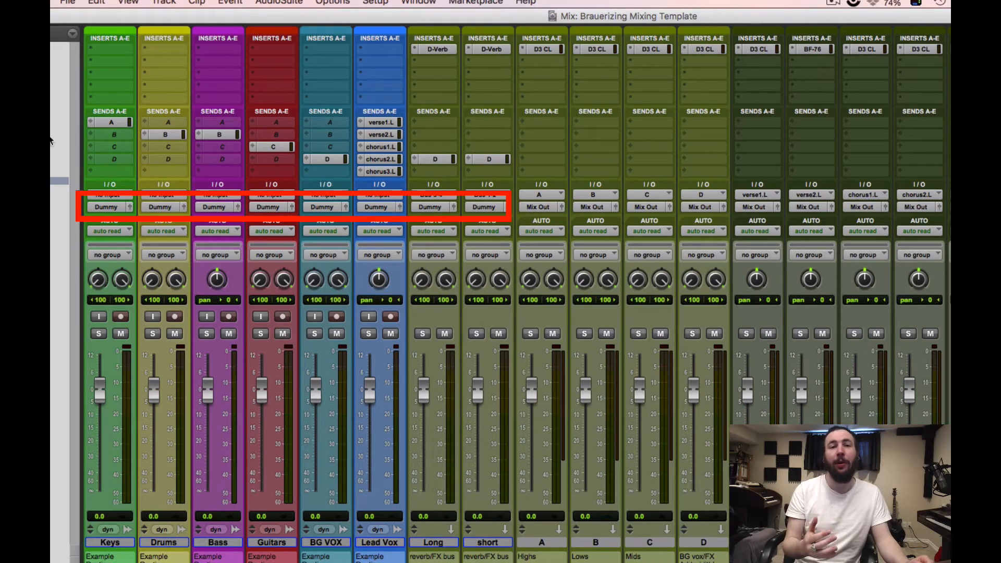
mouse_move(413, 210)
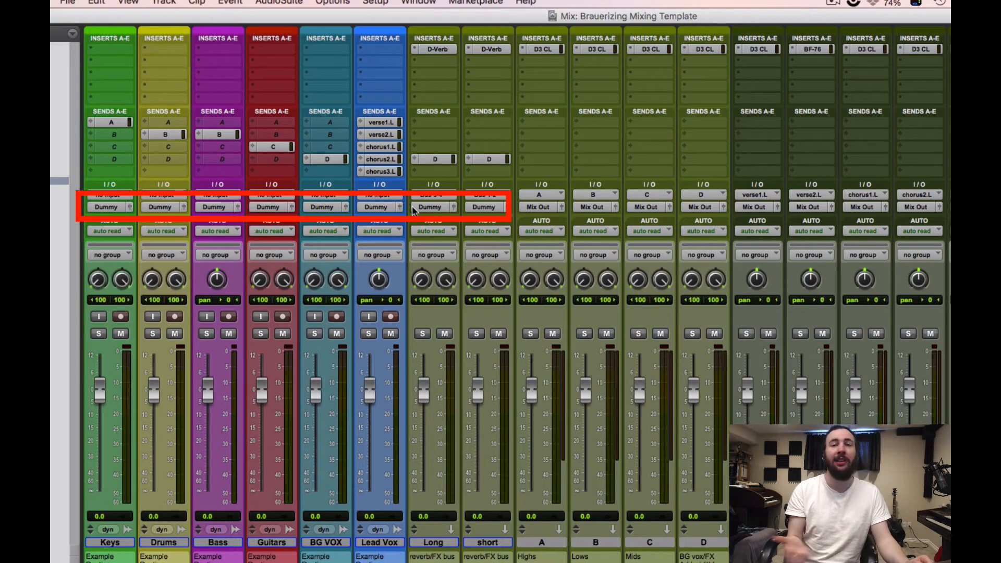
mouse_move(390, 316)
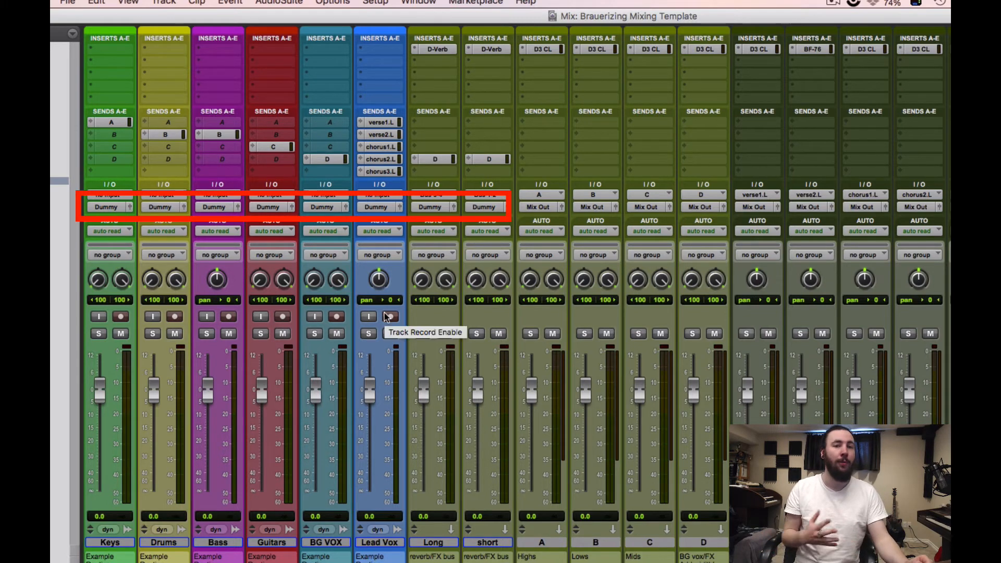